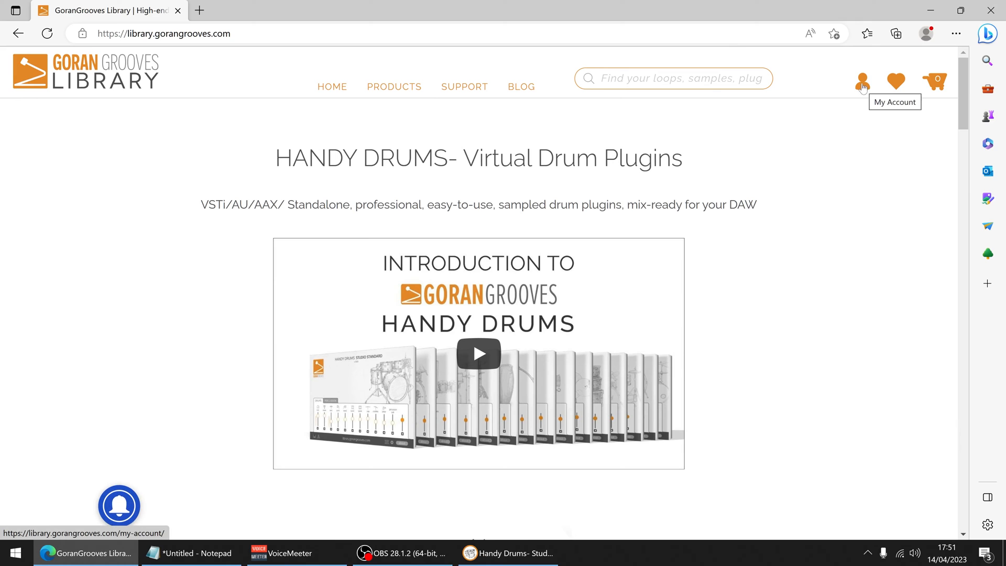
- Open My Account and select the STUDIO STANDARD license key in the downloads table
{"action": "left_click", "coordinate": [863, 82]}
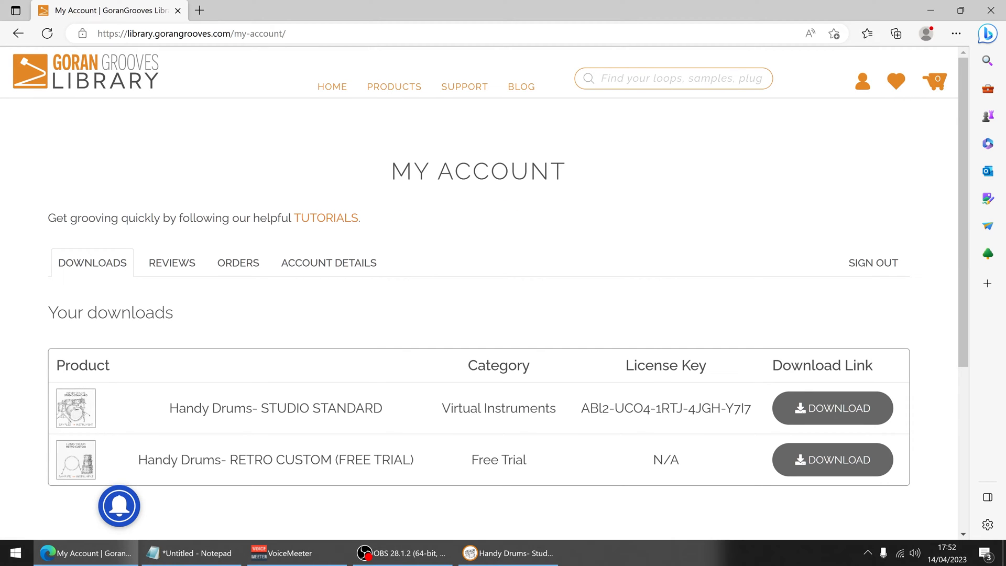
{"action": "mouse_move", "coordinate": [572, 413]}
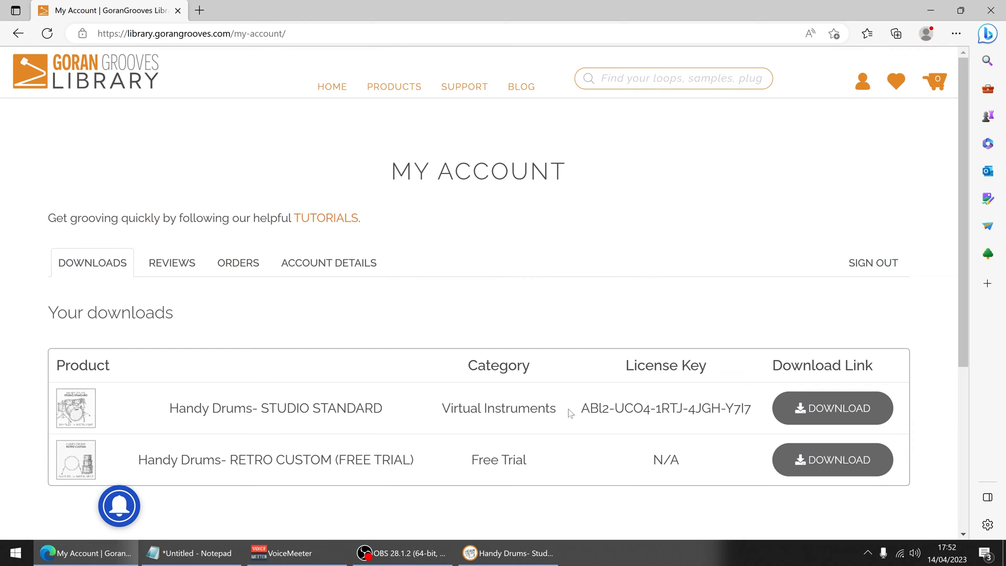
{"action": "double_click", "coordinate": [595, 407]}
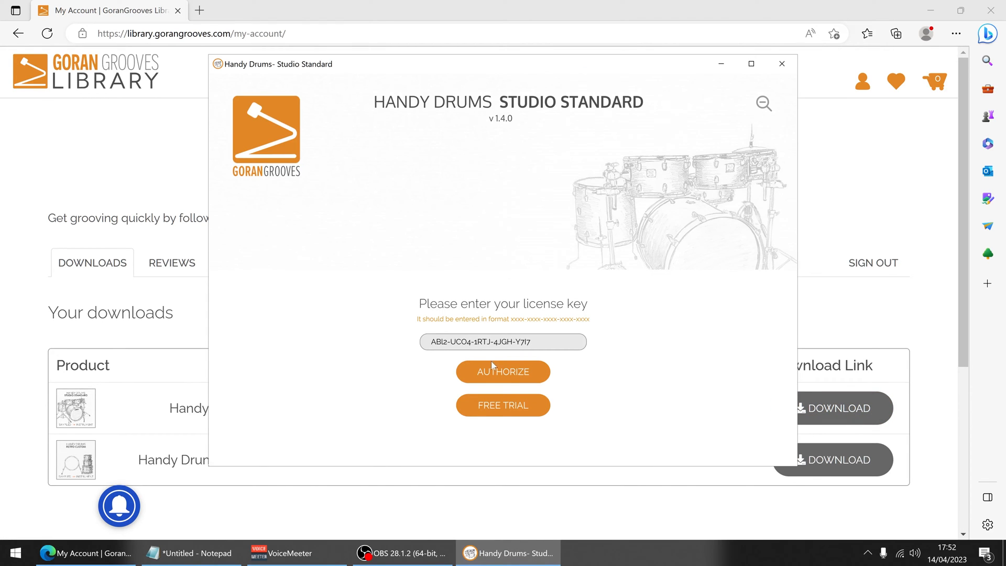
{"action": "left_click", "coordinate": [503, 371]}
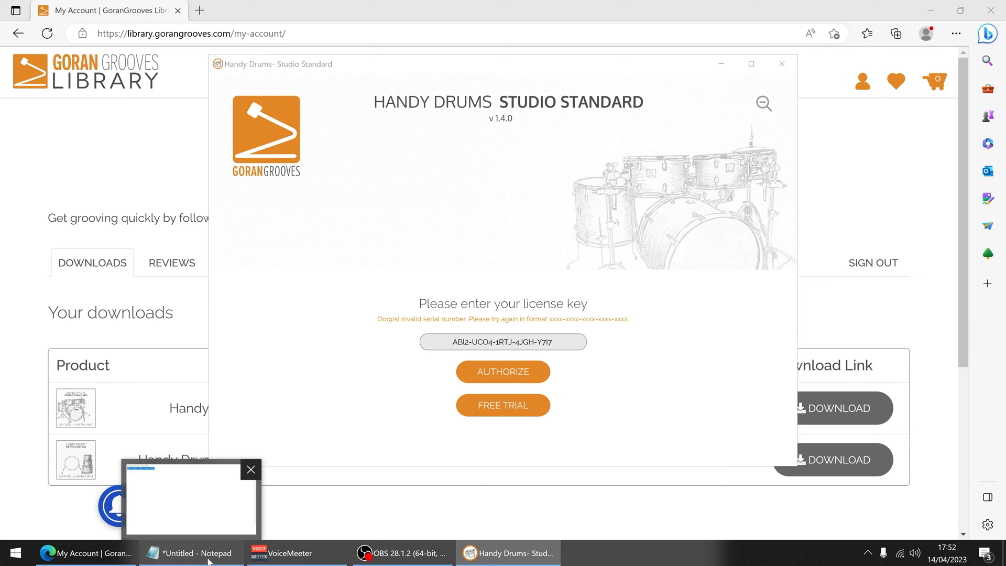
{"action": "left_click", "coordinate": [197, 554]}
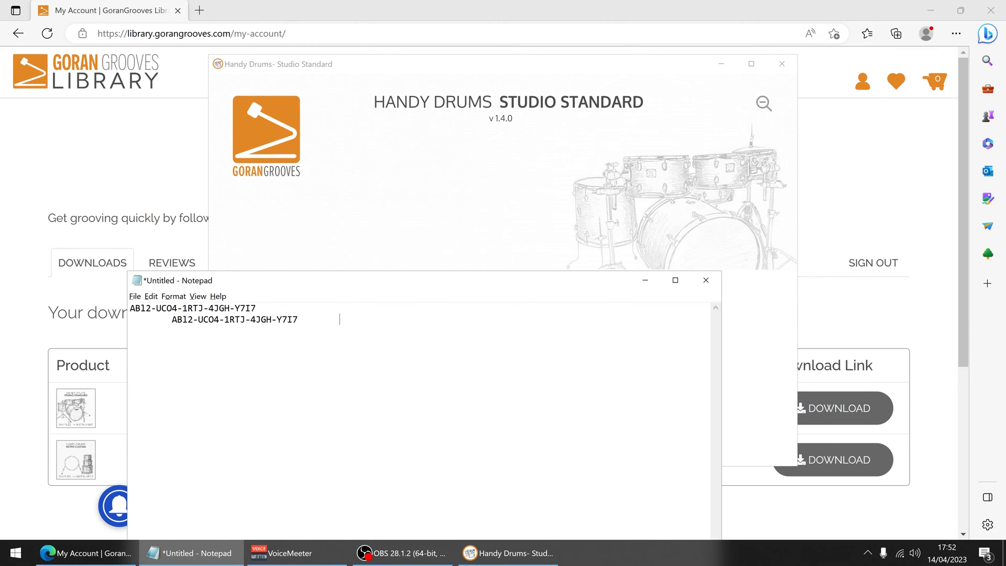
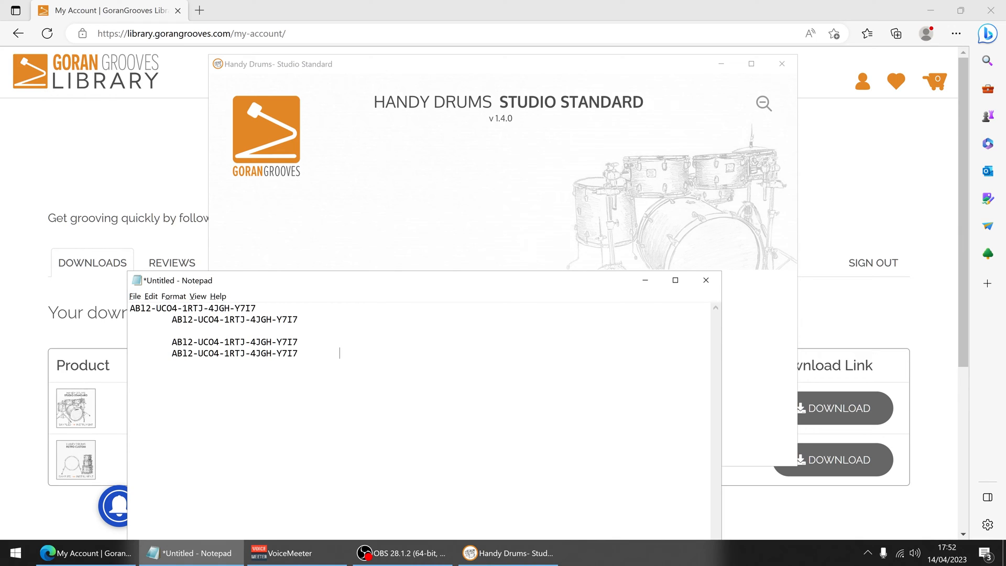
- Select a license key line in the notes for copying
{"action": "triple_click", "coordinate": [234, 354]}
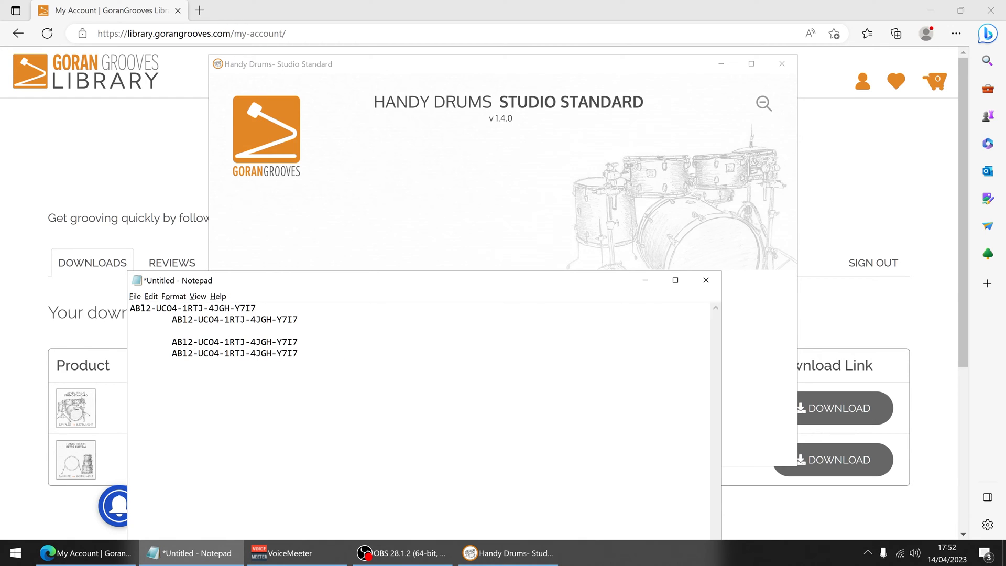
{"action": "double_click", "coordinate": [234, 318]}
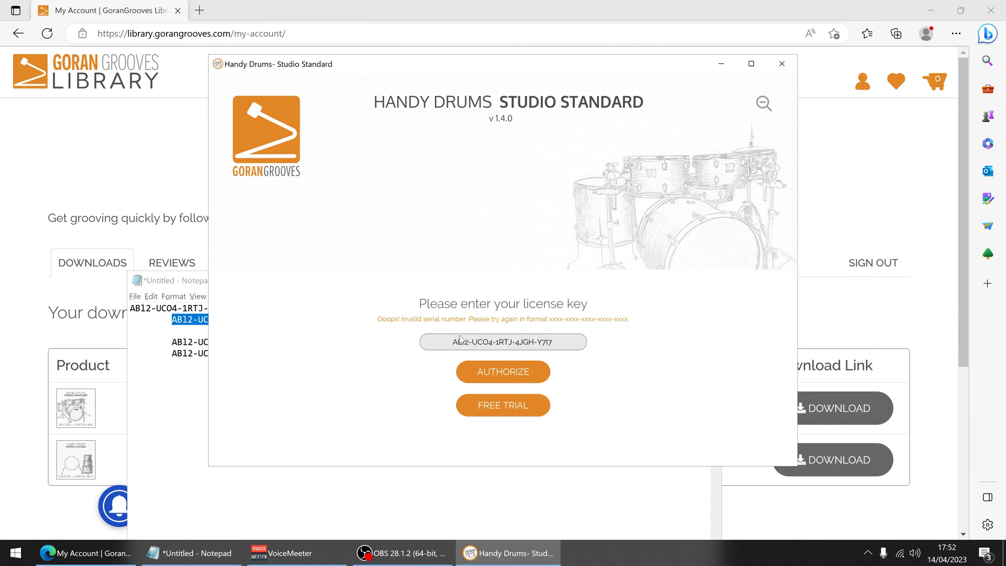
- Select the rejected key in the plugin field, then reselect the license key on the account page
{"action": "triple_click", "coordinate": [503, 342]}
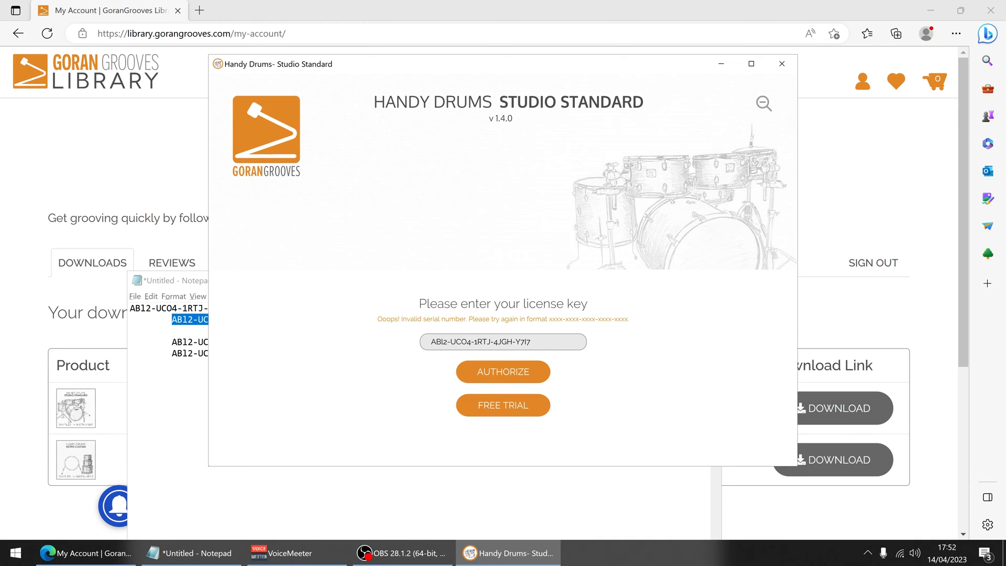
{"action": "left_click", "coordinate": [196, 553]}
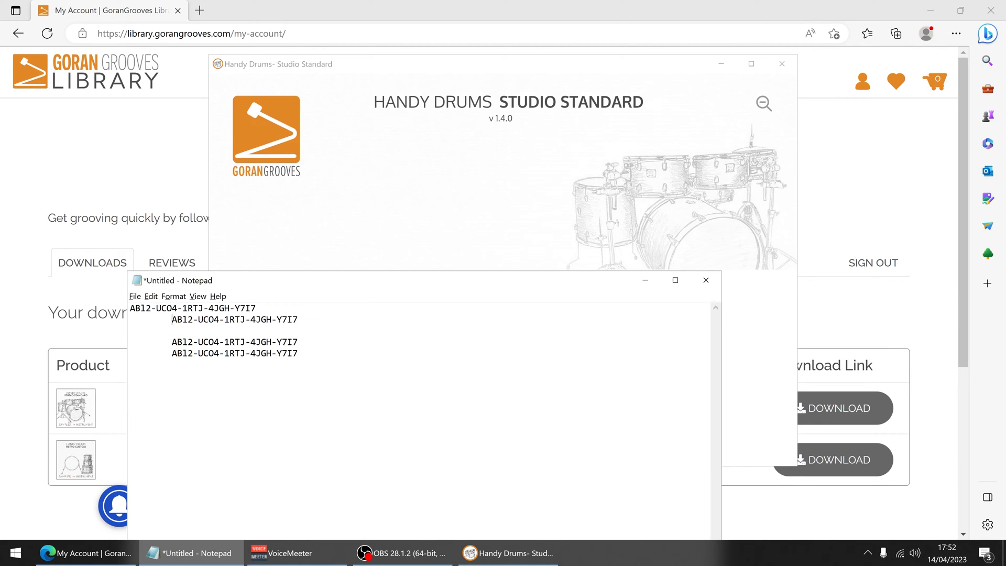
{"action": "left_click_drag", "start_coordinate": [170, 319], "coordinate": [297, 319]}
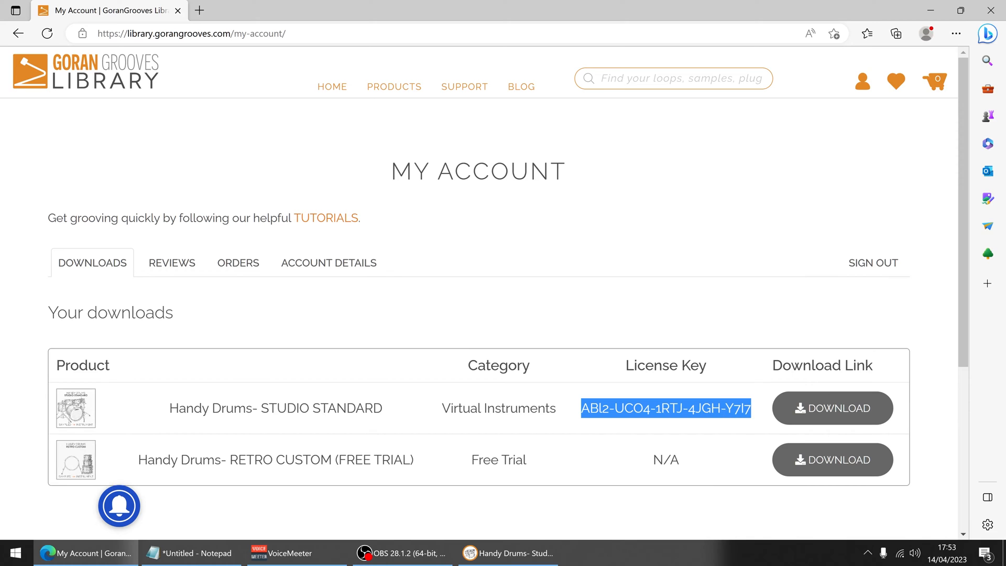
{"action": "left_click", "coordinate": [195, 554]}
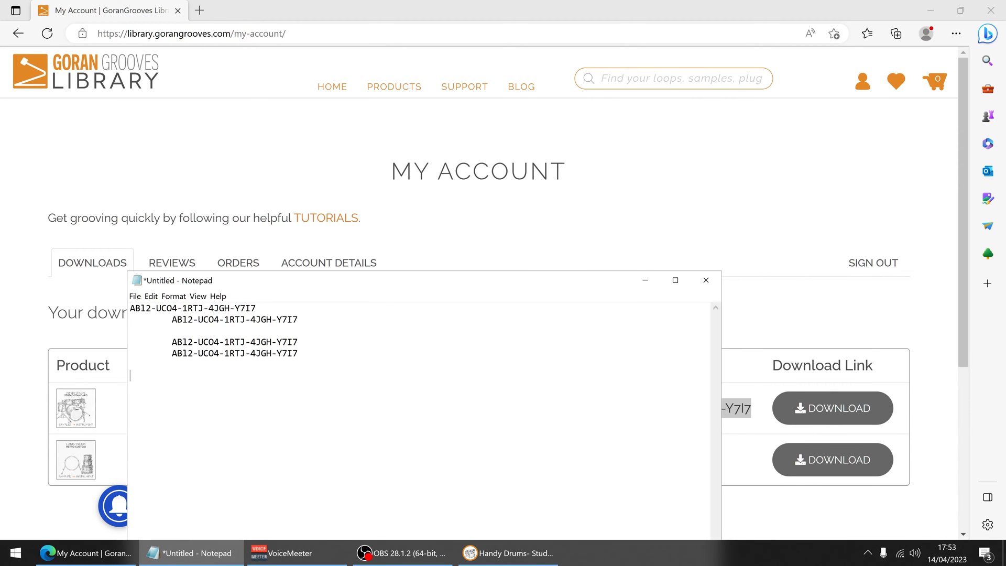
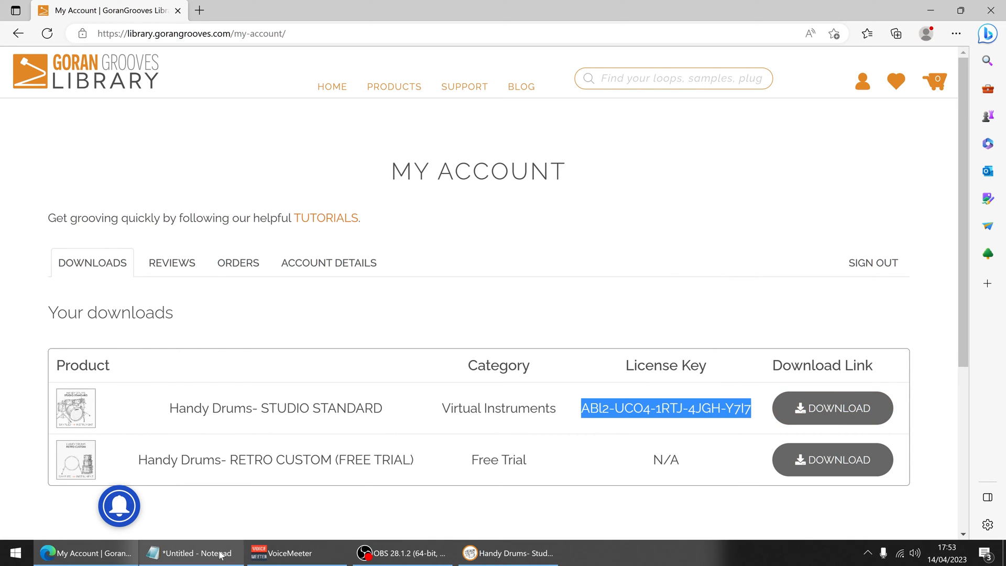
{"action": "left_click", "coordinate": [199, 554]}
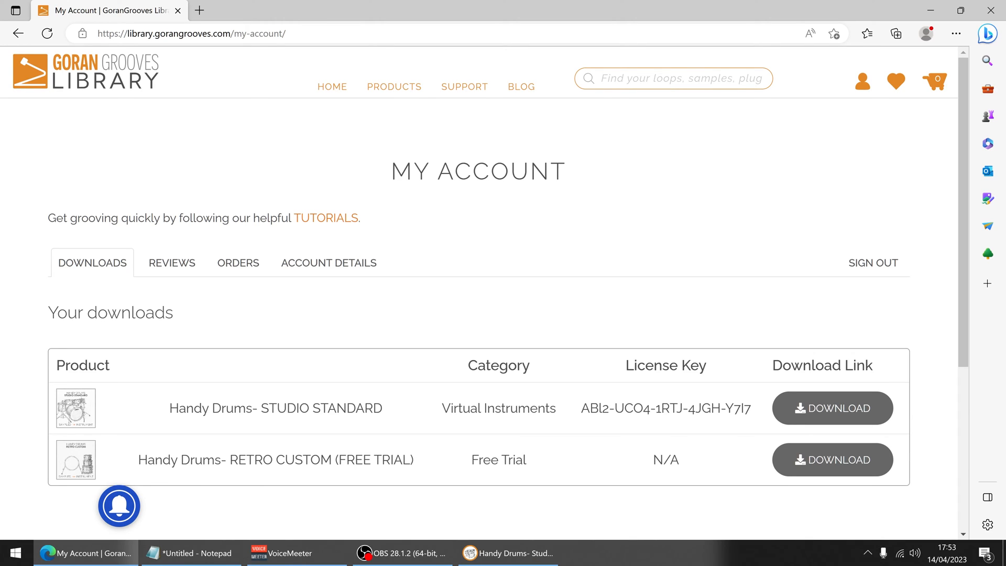
{"action": "double_click", "coordinate": [637, 408]}
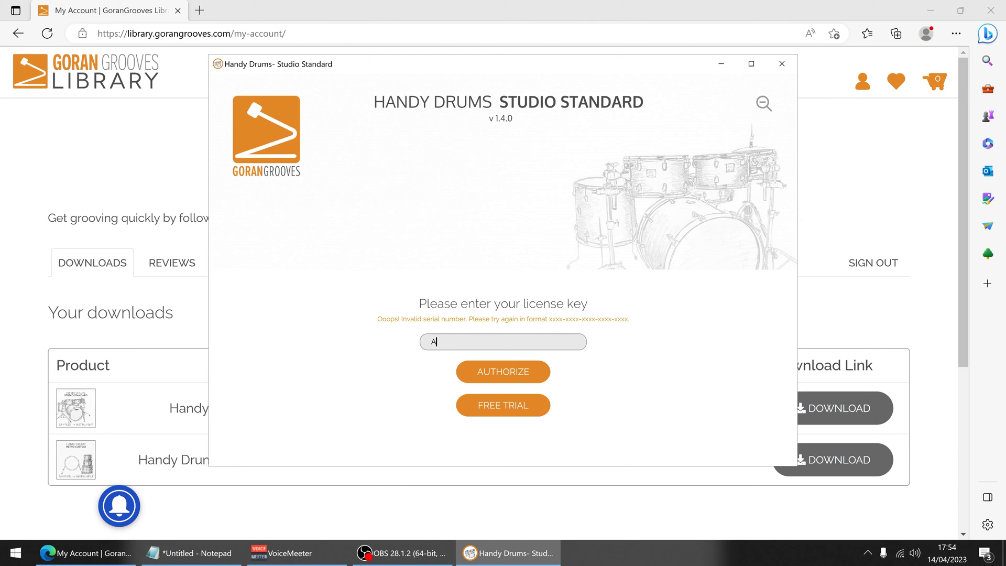
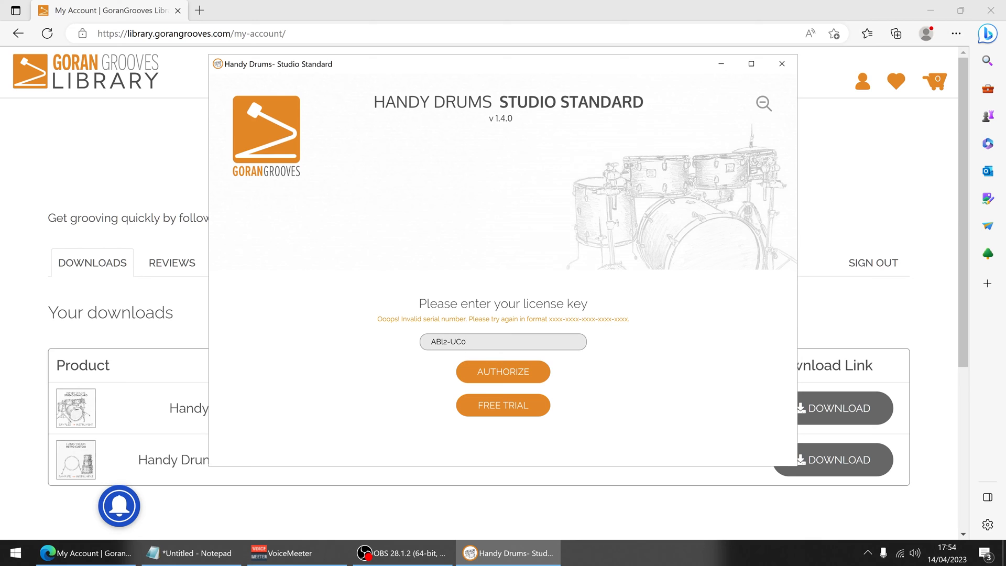
{"action": "left_click", "coordinate": [782, 63]}
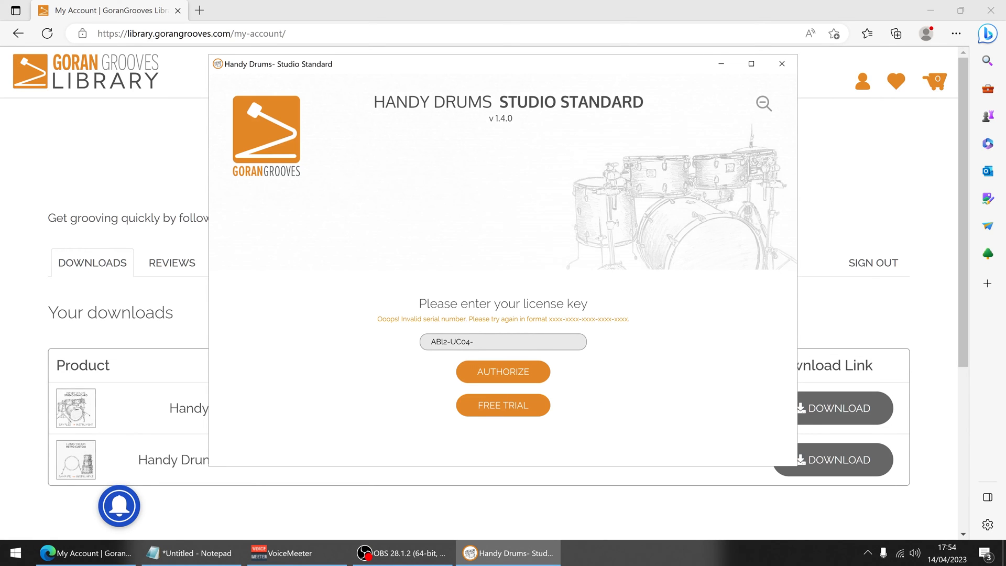
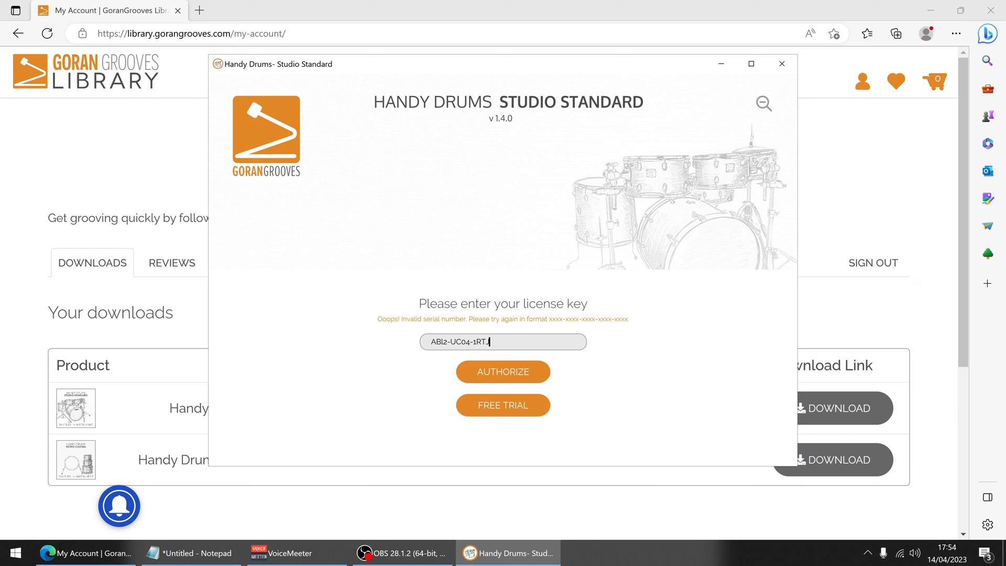
- Finish typing the remaining key groups into the license field, refocusing it between groups
{"action": "left_click", "coordinate": [782, 63]}
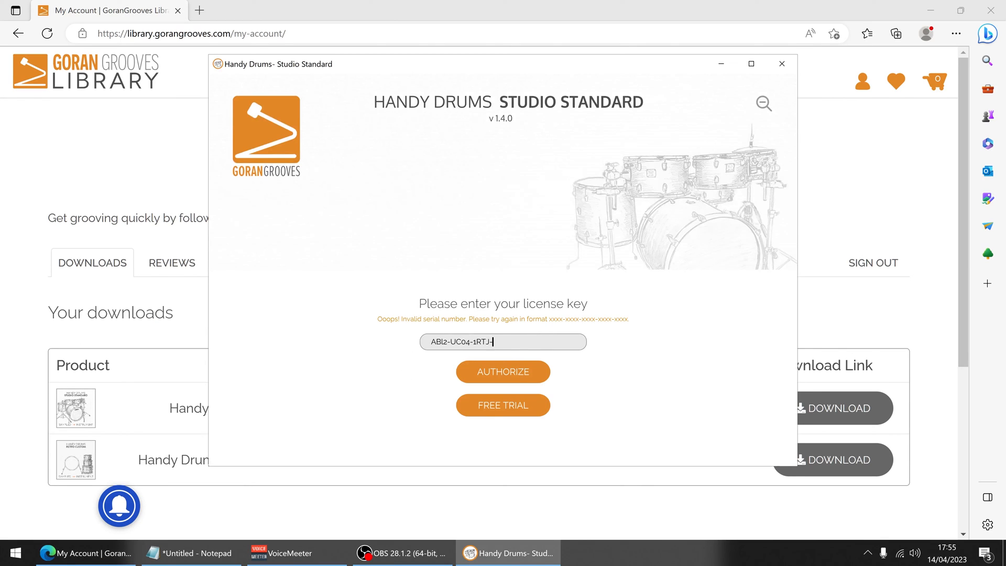
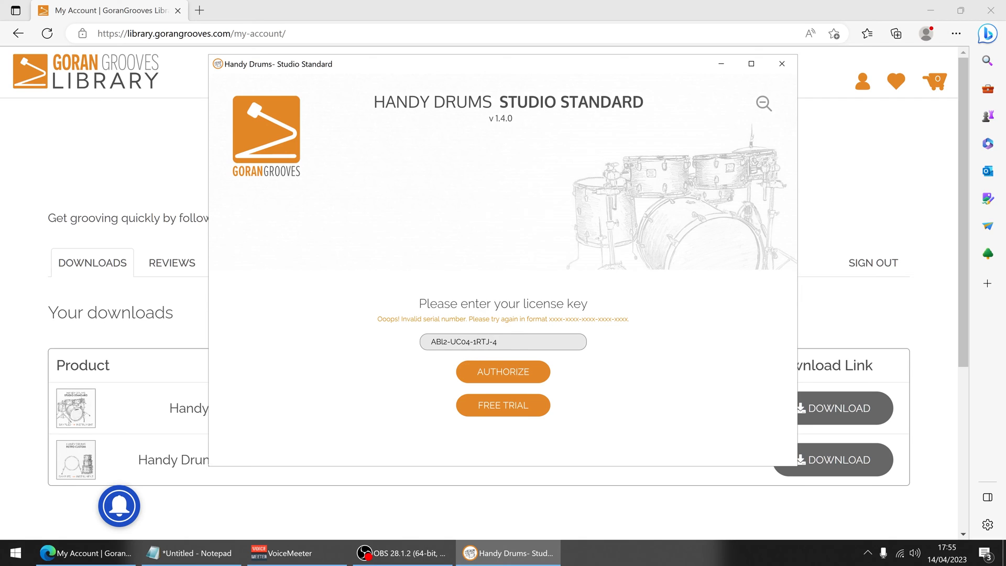
{"action": "left_click", "coordinate": [782, 63]}
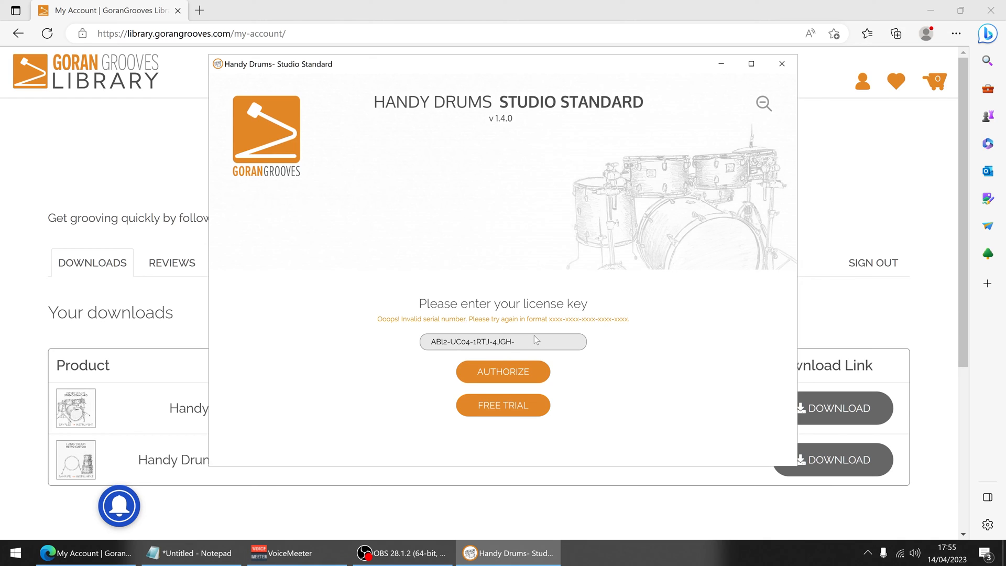
{"action": "left_click", "coordinate": [782, 63]}
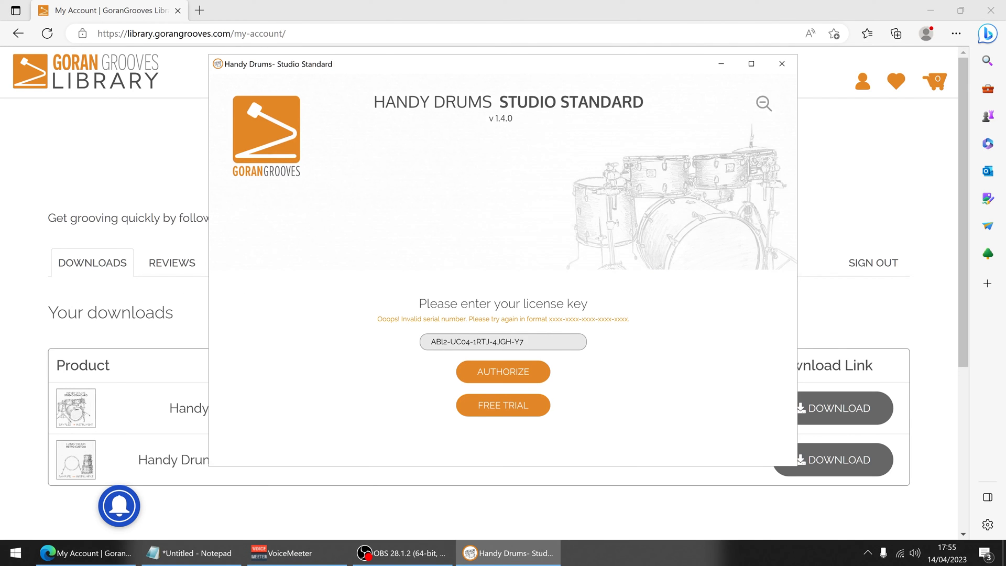
{"action": "left_click", "coordinate": [503, 342]}
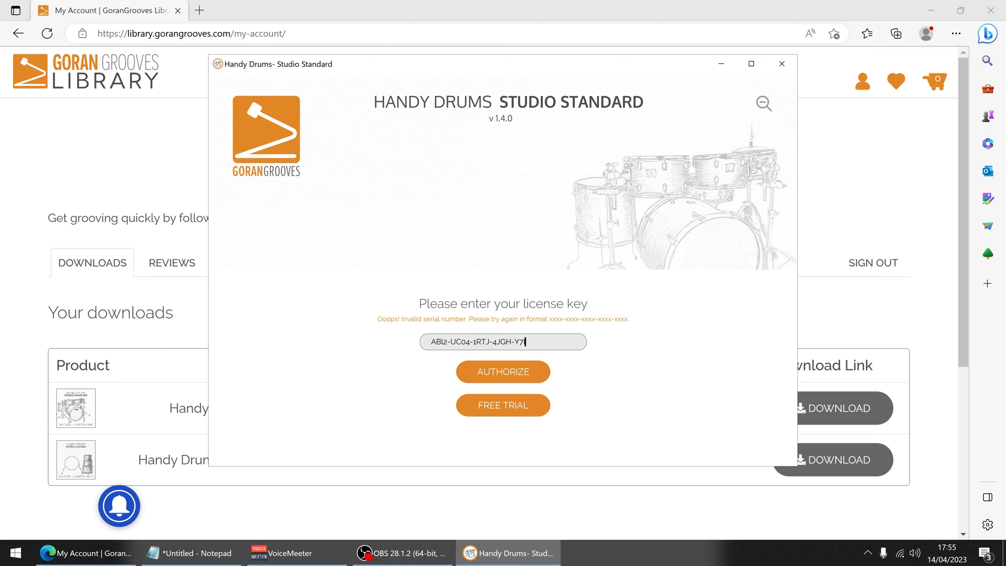
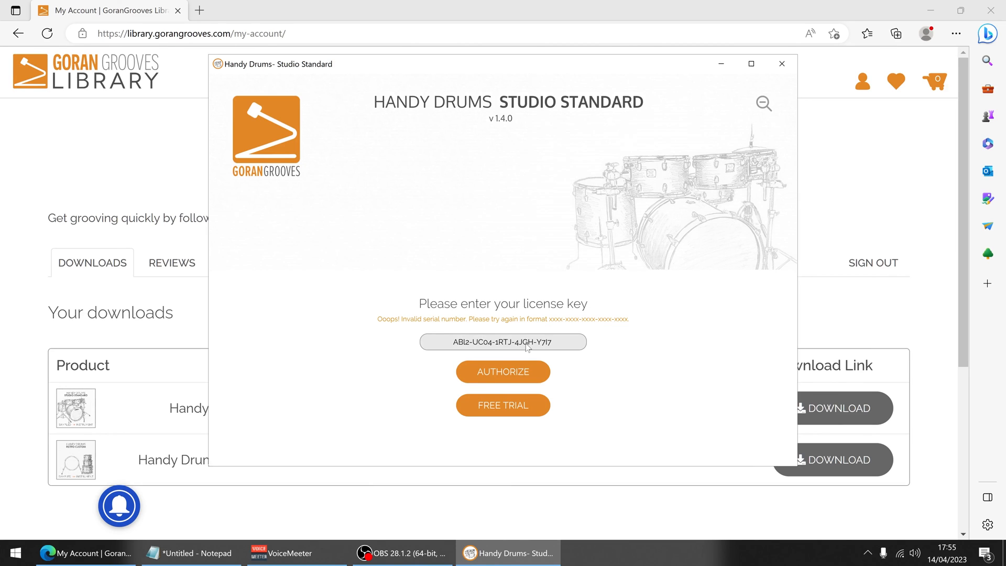
- Authorize the plugin with the typed key so the drum mixer appears
{"action": "left_click", "coordinate": [782, 63]}
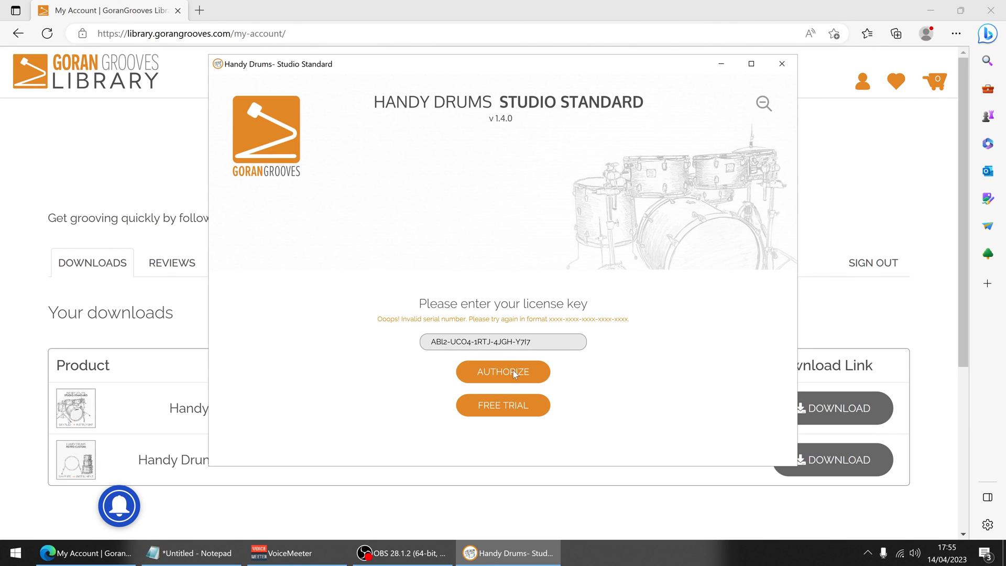
{"action": "left_click", "coordinate": [503, 371]}
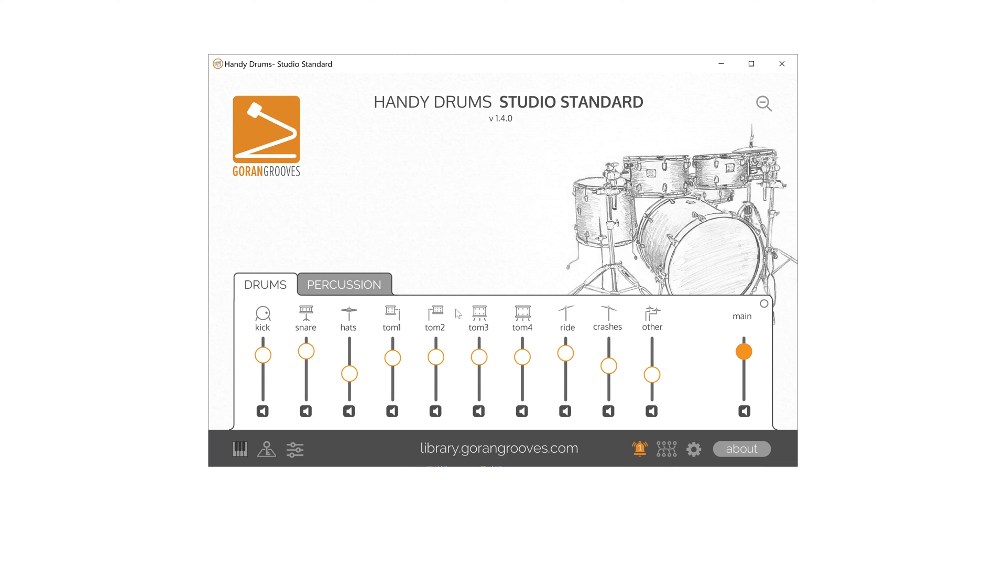
{"action": "mouse_move", "coordinate": [635, 335]}
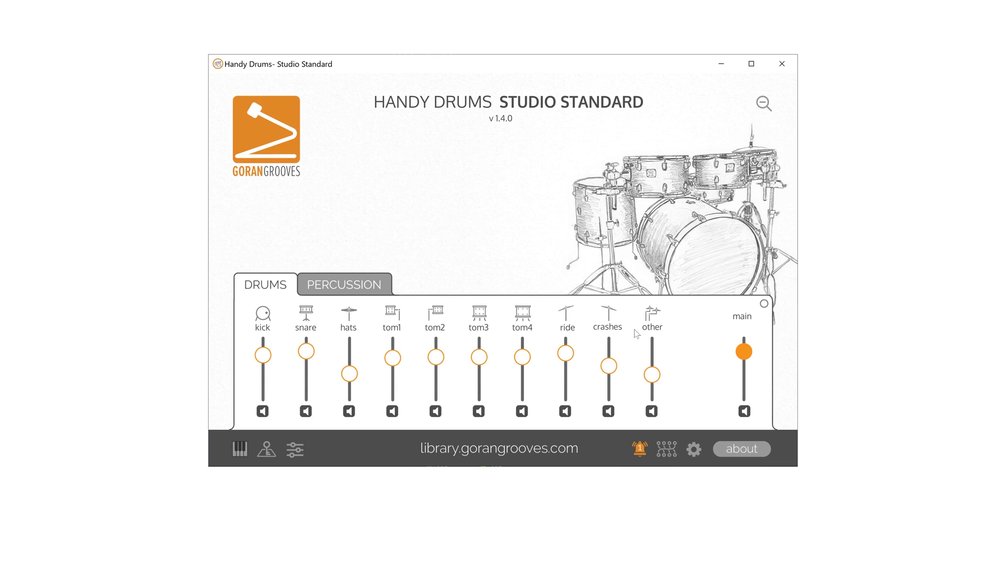